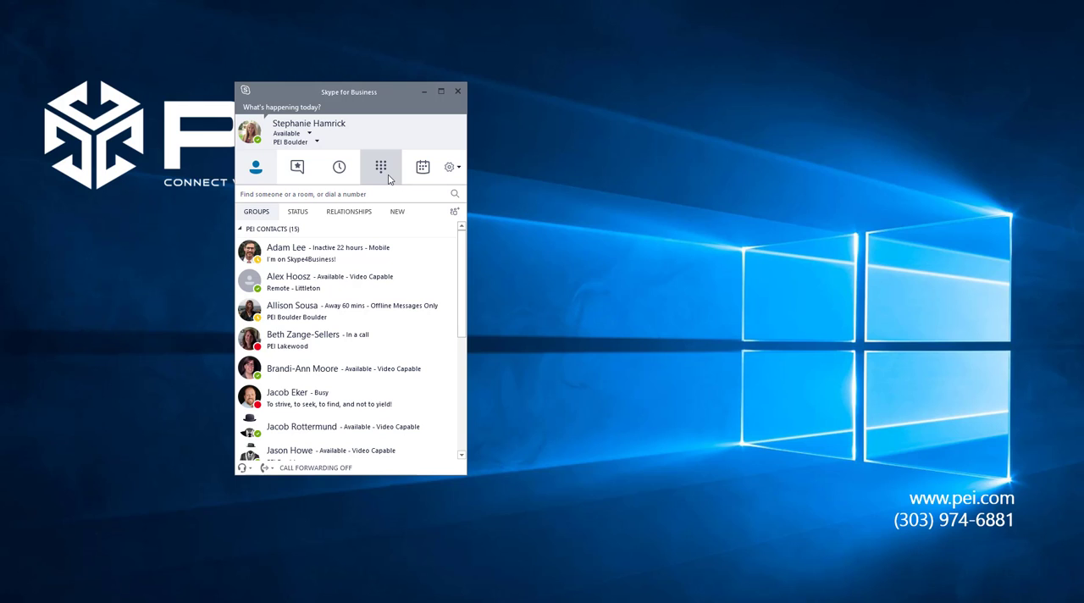
# Show the dial pad with call and redial options and the user's own number.
pyautogui.click(379, 166)
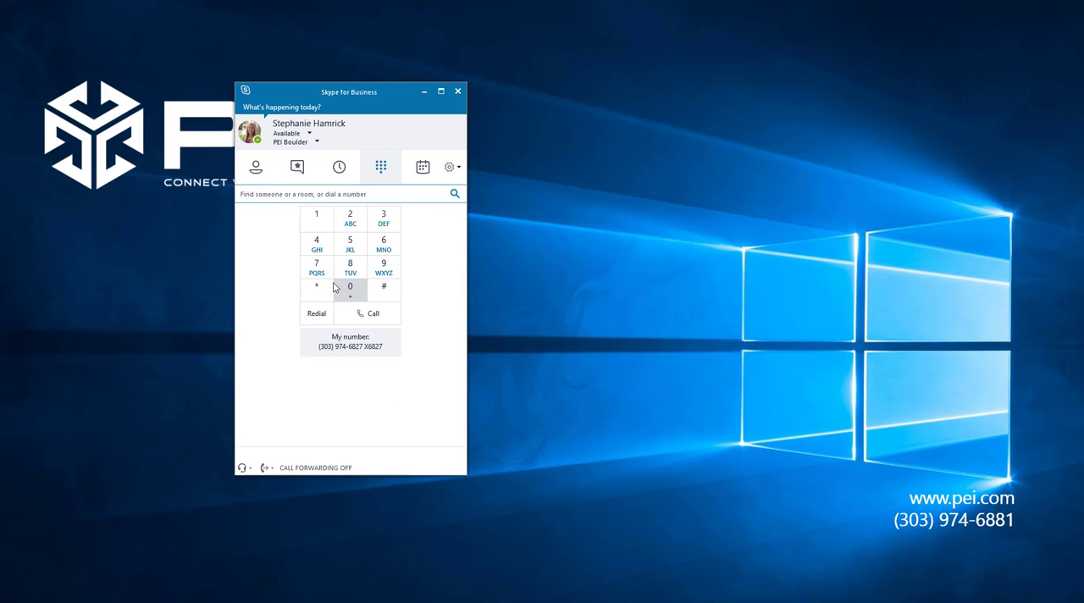
pyautogui.moveTo(349, 266)
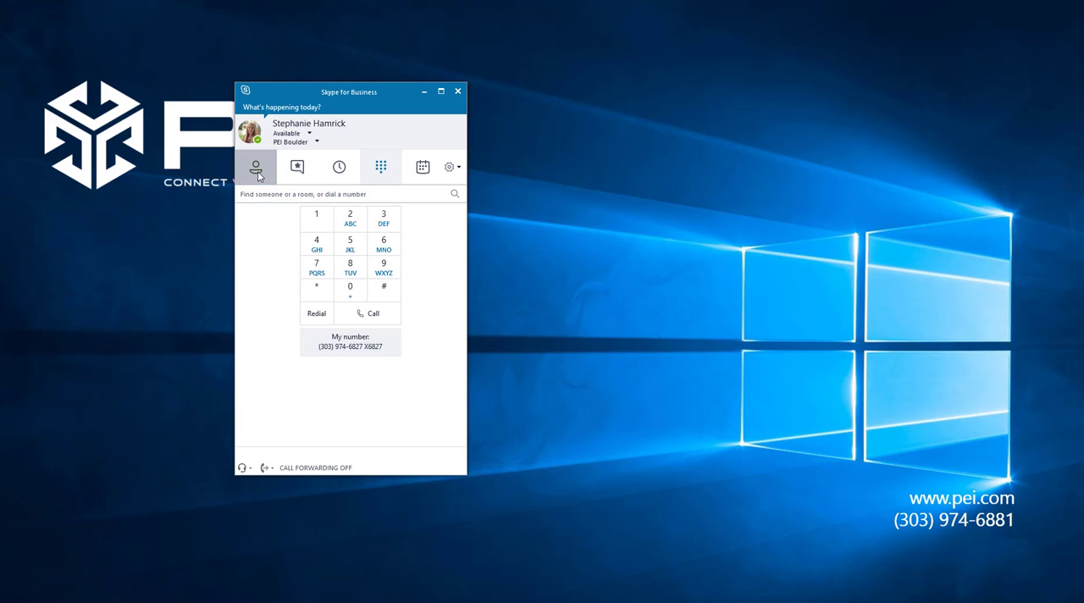
pyautogui.click(256, 166)
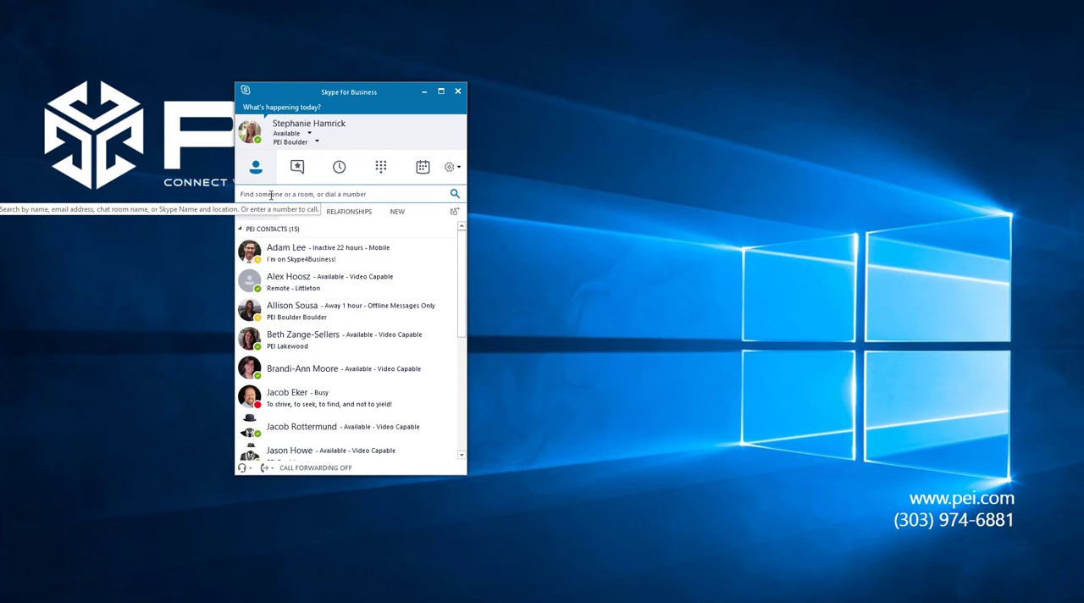
pyautogui.write('Matt')
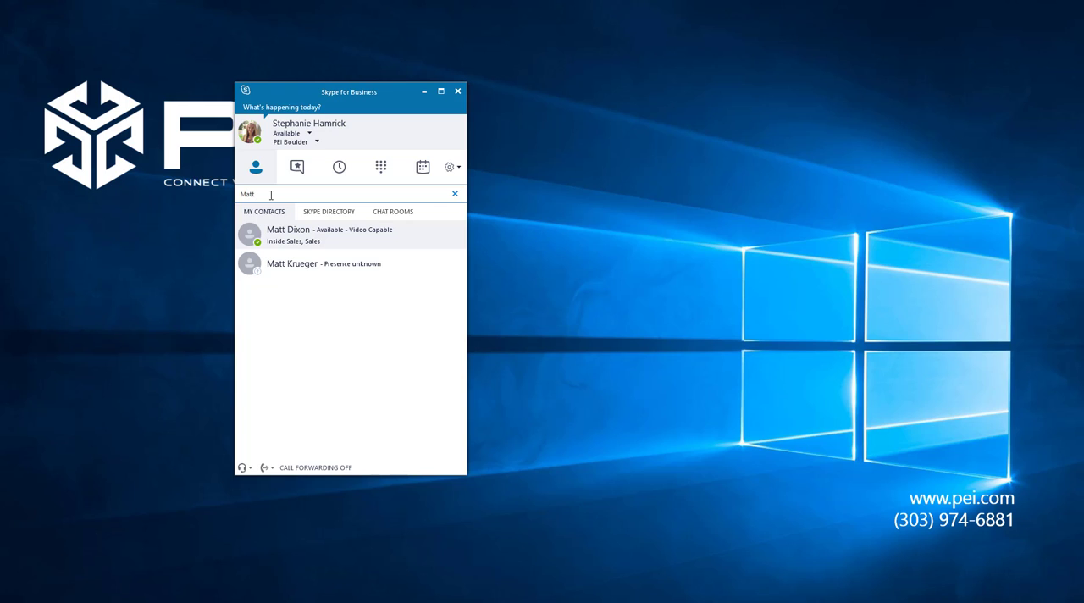
pyautogui.moveTo(433, 197)
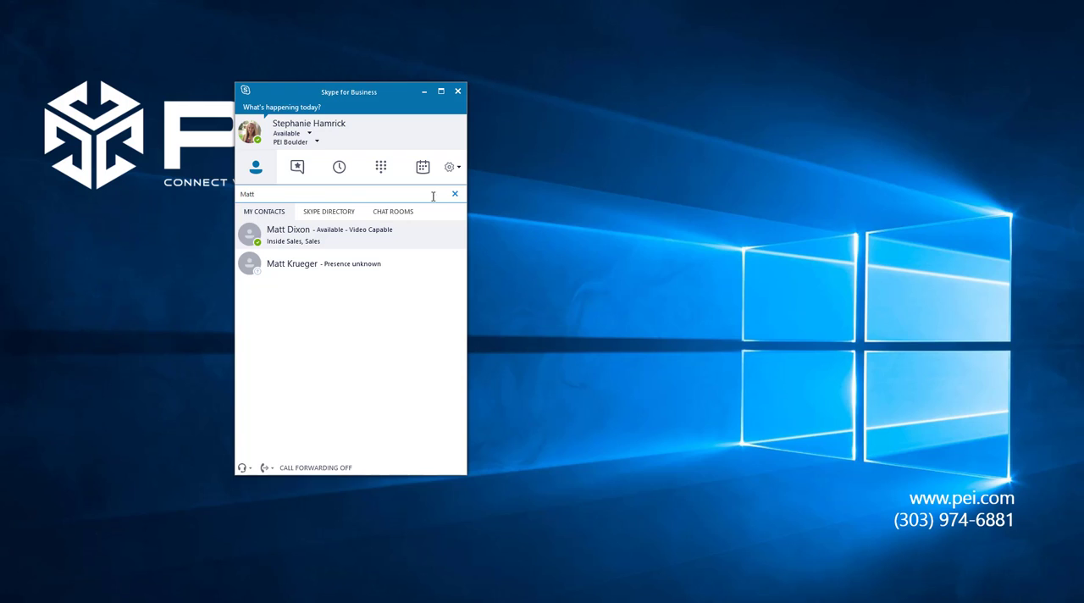
pyautogui.click(454, 193)
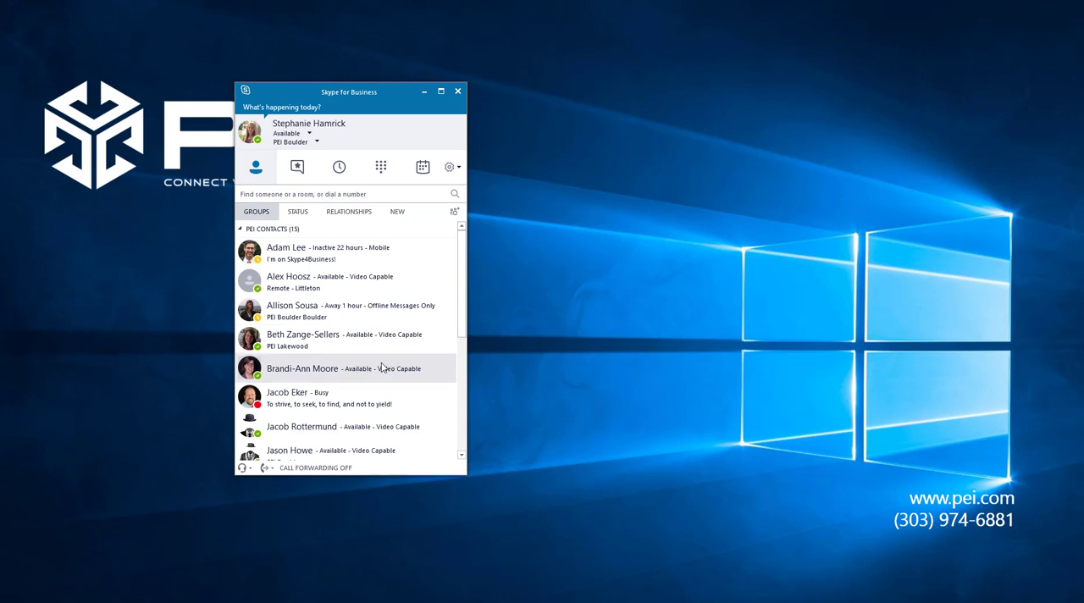
pyautogui.scroll(-3)
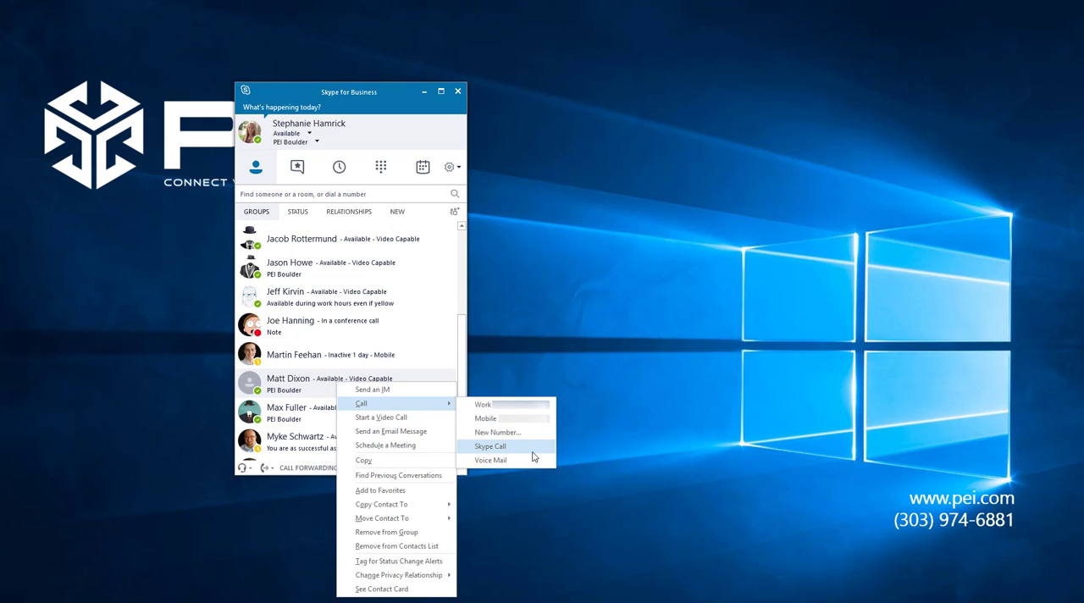
pyautogui.moveTo(534, 447)
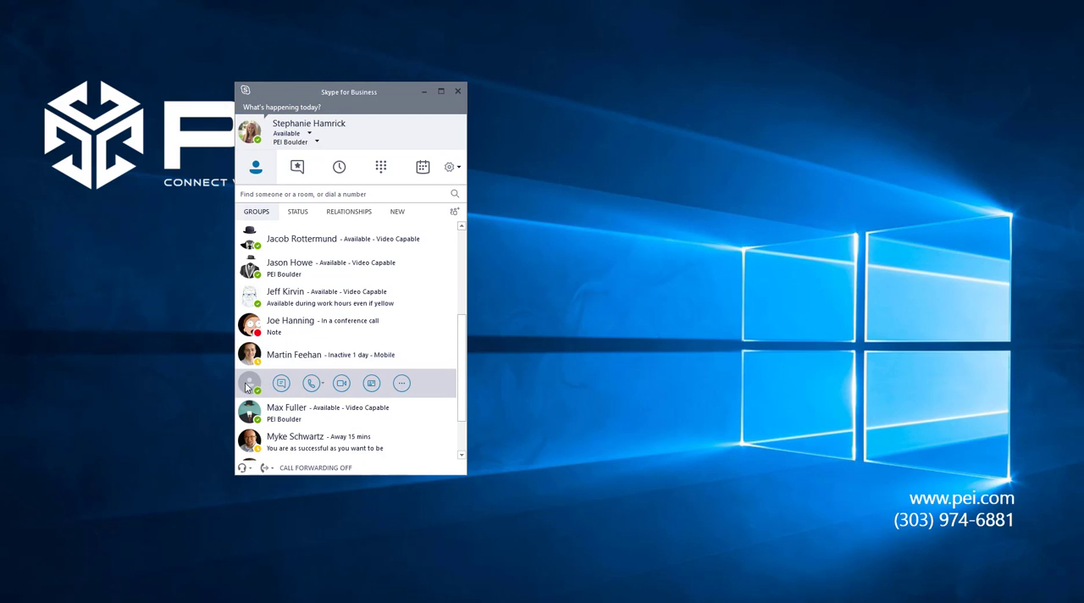
pyautogui.moveTo(311, 382)
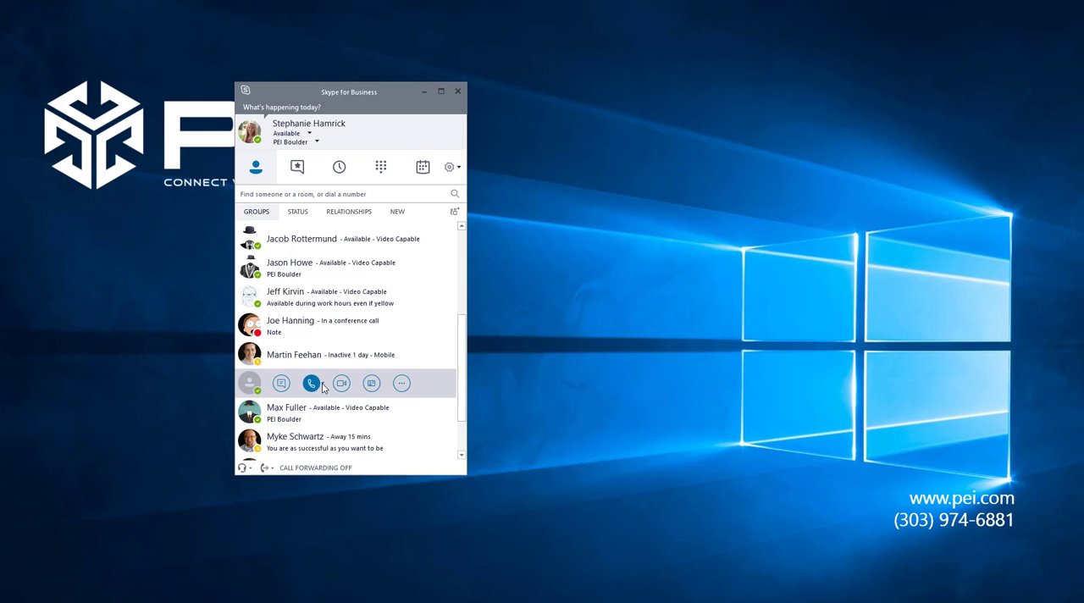
pyautogui.click(309, 383)
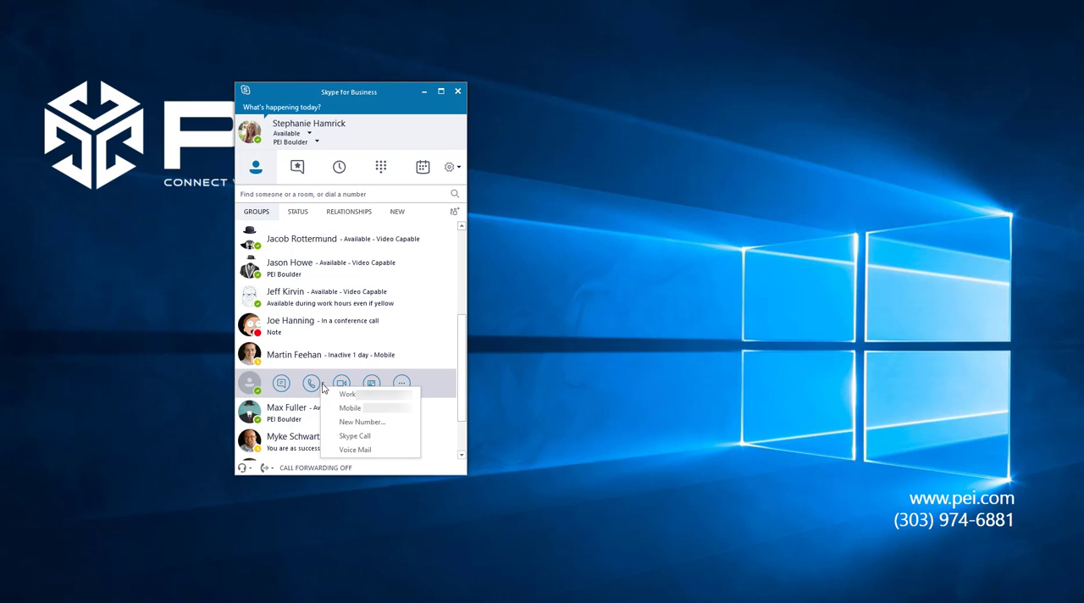
pyautogui.moveTo(362, 422)
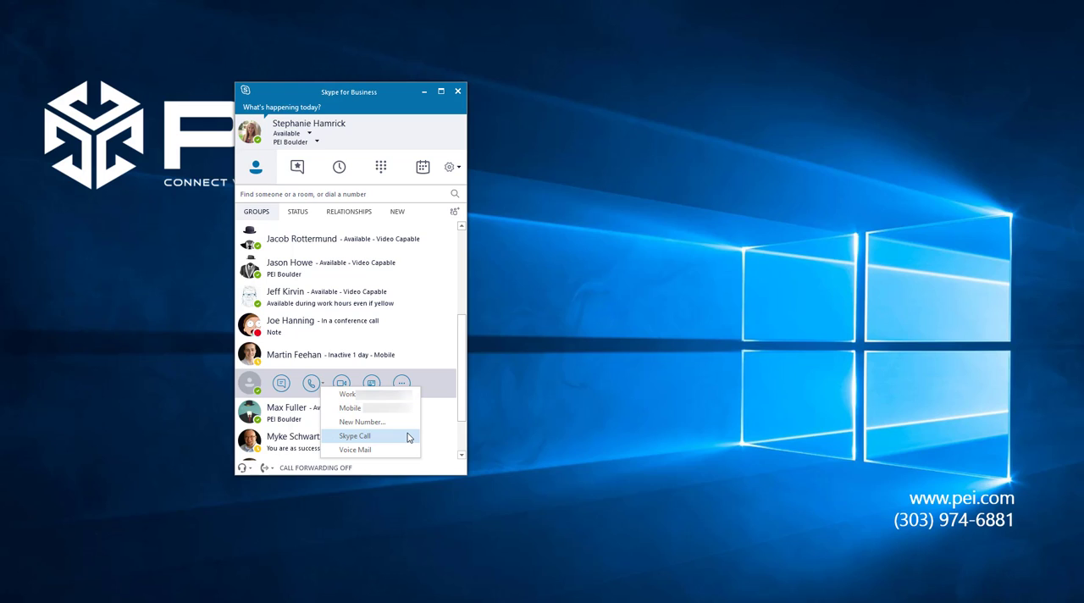
pyautogui.moveTo(347, 393)
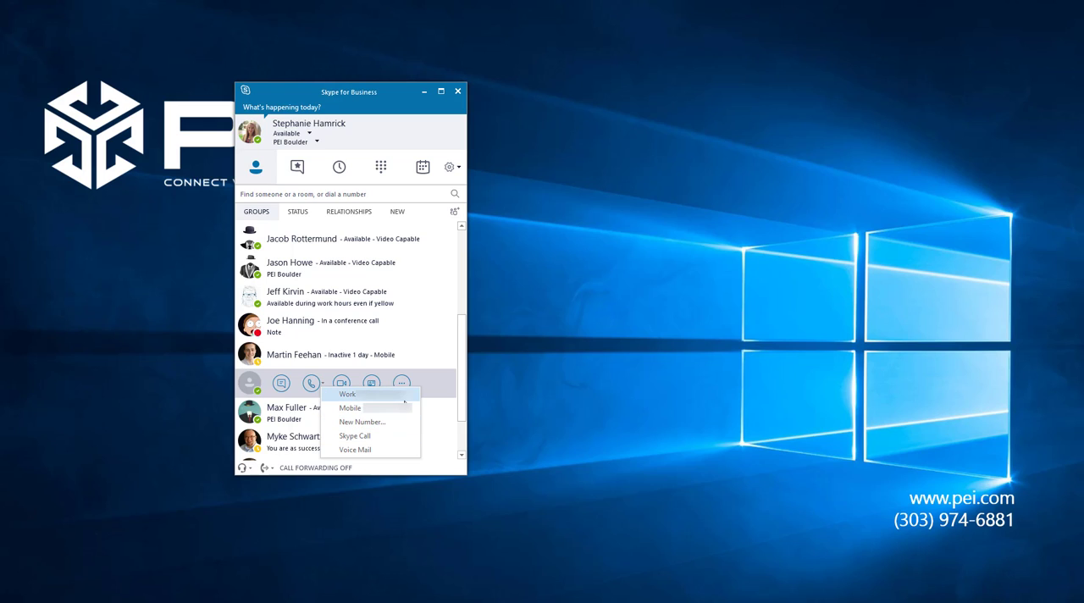
pyautogui.moveTo(363, 422)
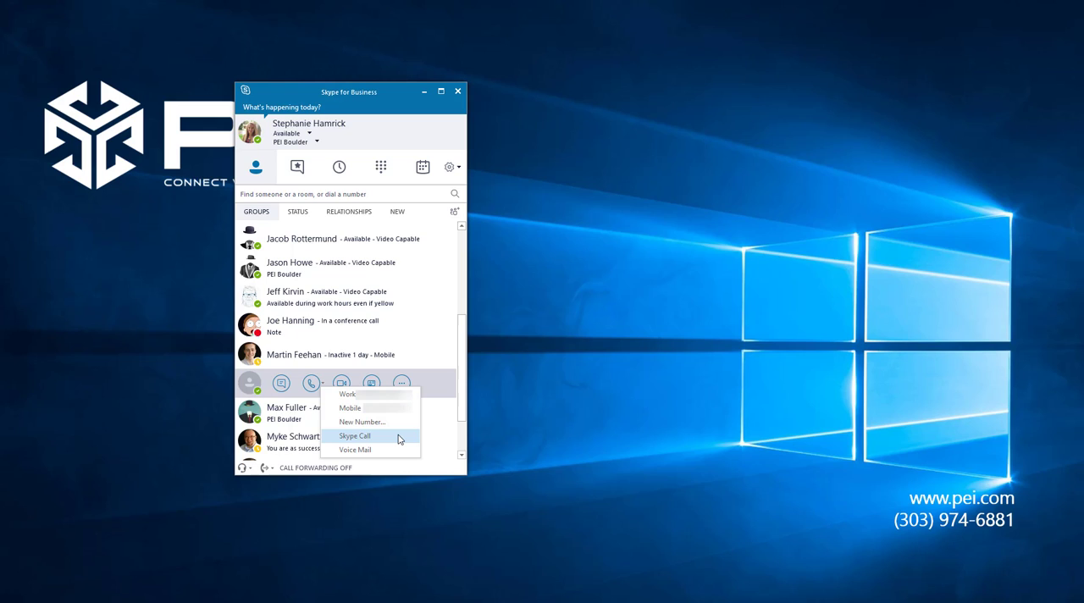
pyautogui.moveTo(393, 451)
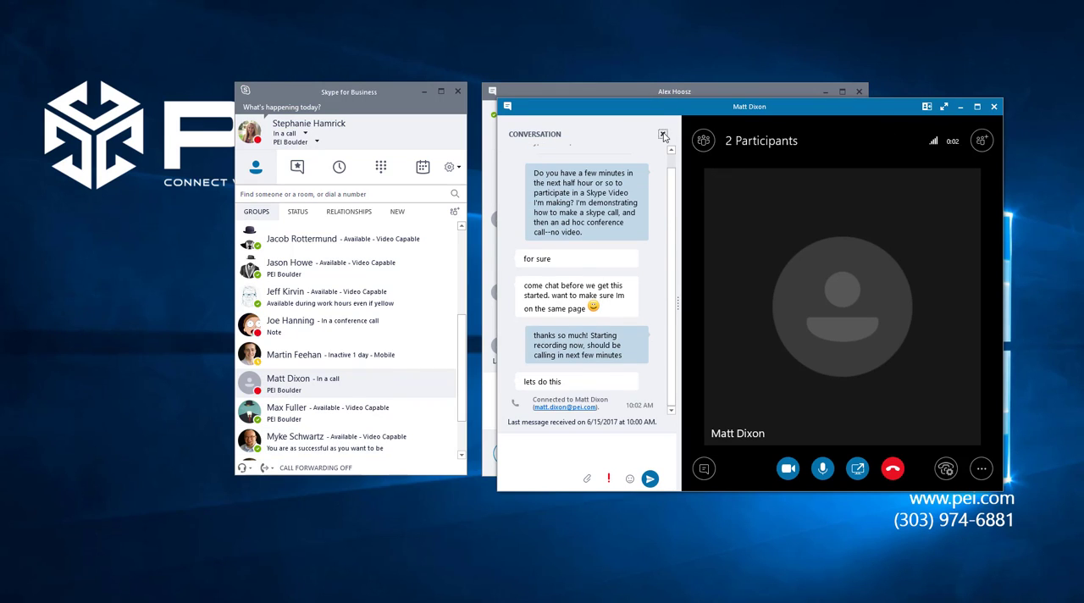
pyautogui.click(664, 136)
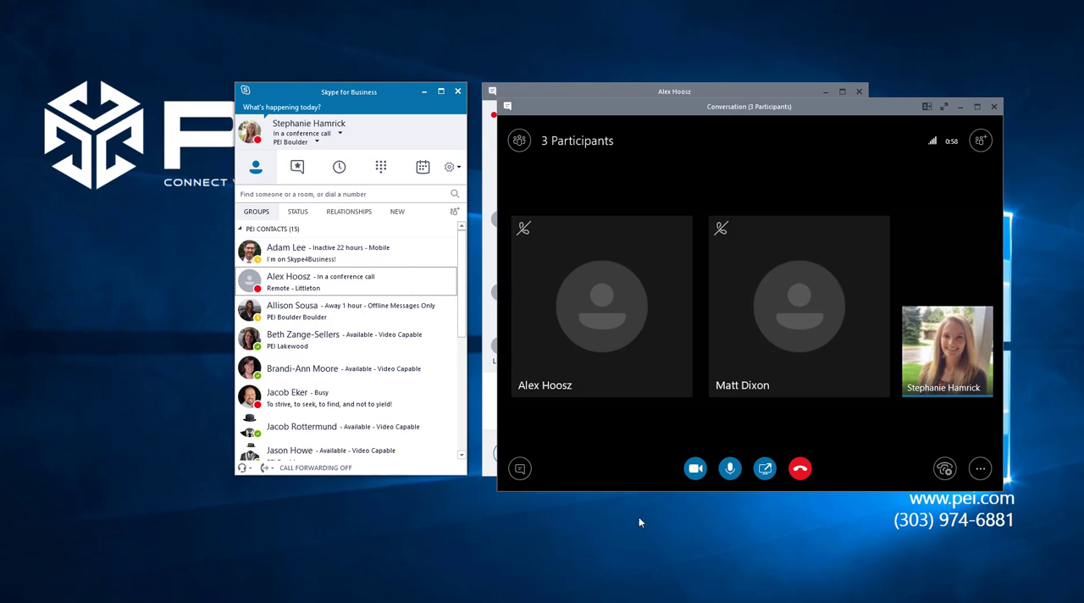
pyautogui.click(799, 467)
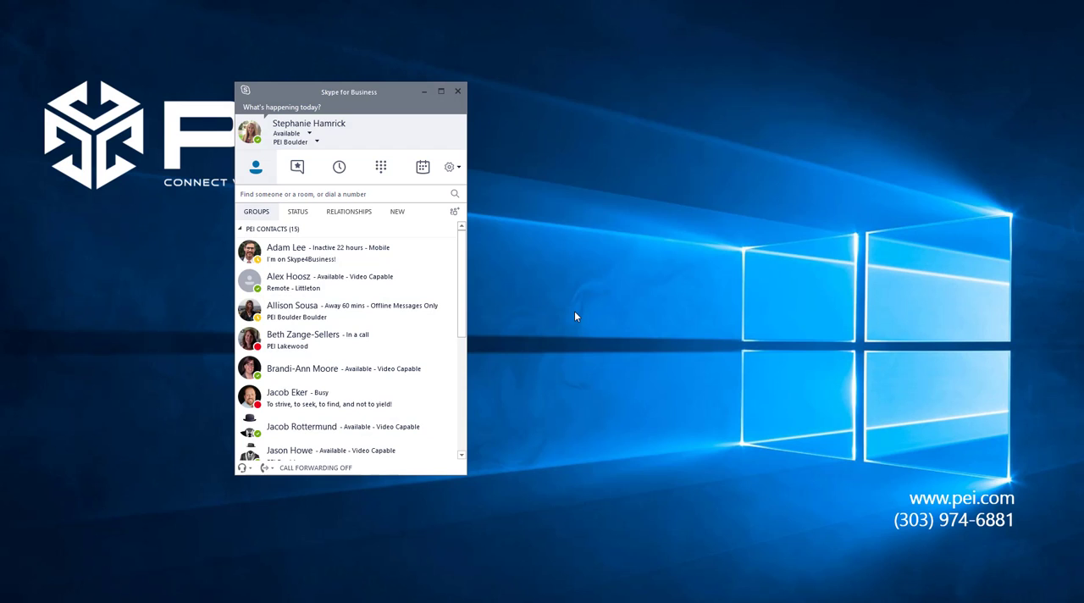